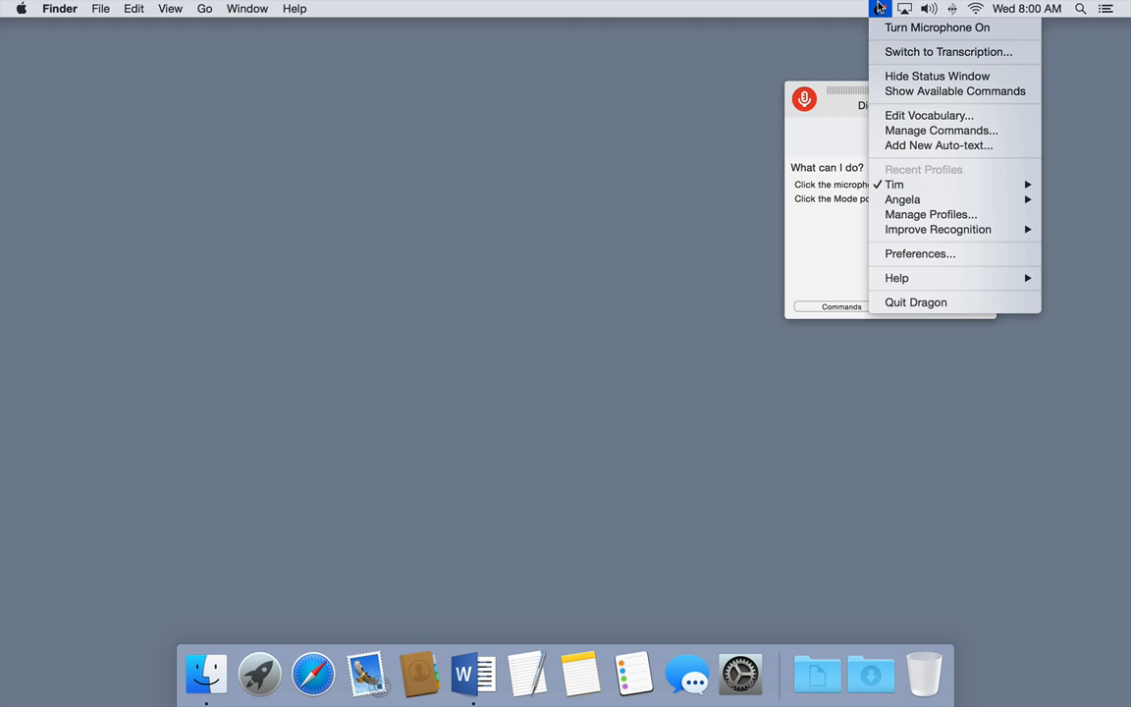
Show the Dragon Anywhere pane of Dragon's preferences with empty sign-in fields
{"action": "left_click", "coordinate": [919, 253]}
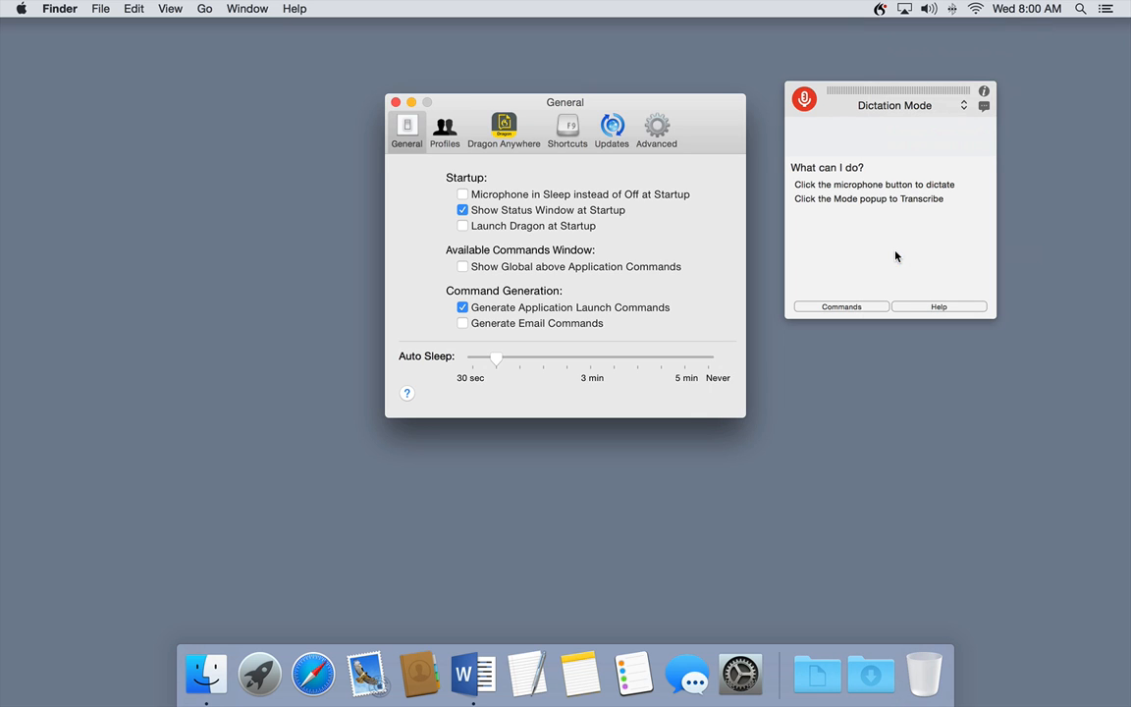
{"action": "left_click", "coordinate": [504, 128]}
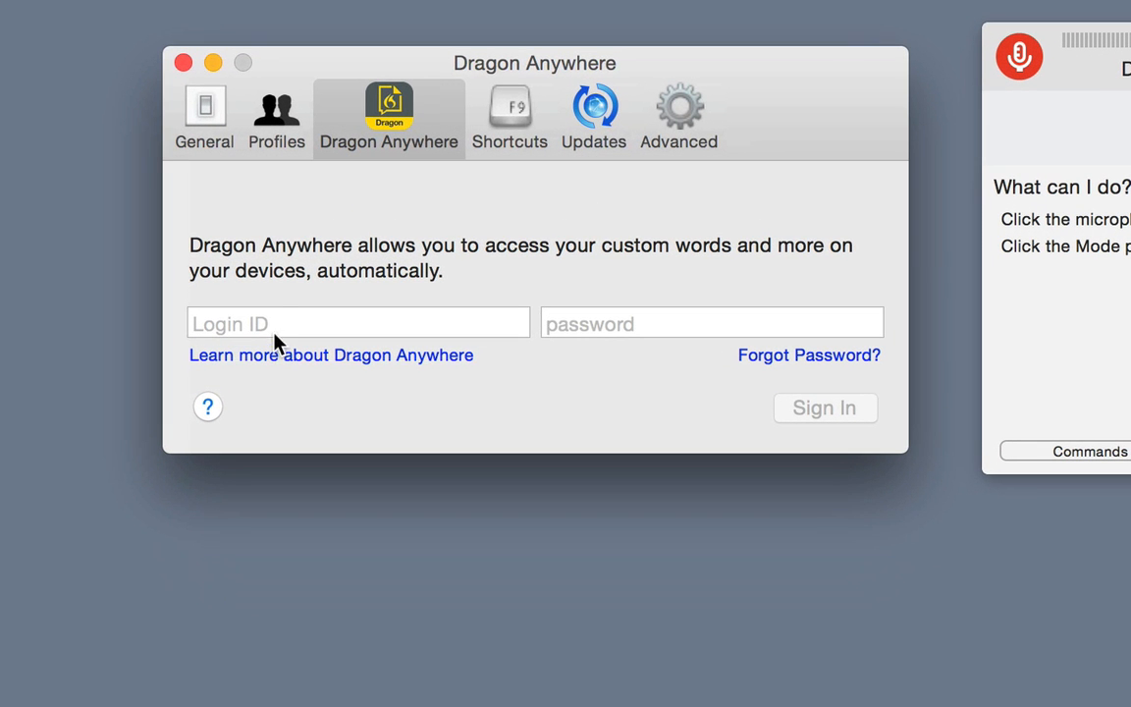
Sign in to Dragon Anywhere with the demo@world login ID and its password
{"action": "type", "text": "demo"}
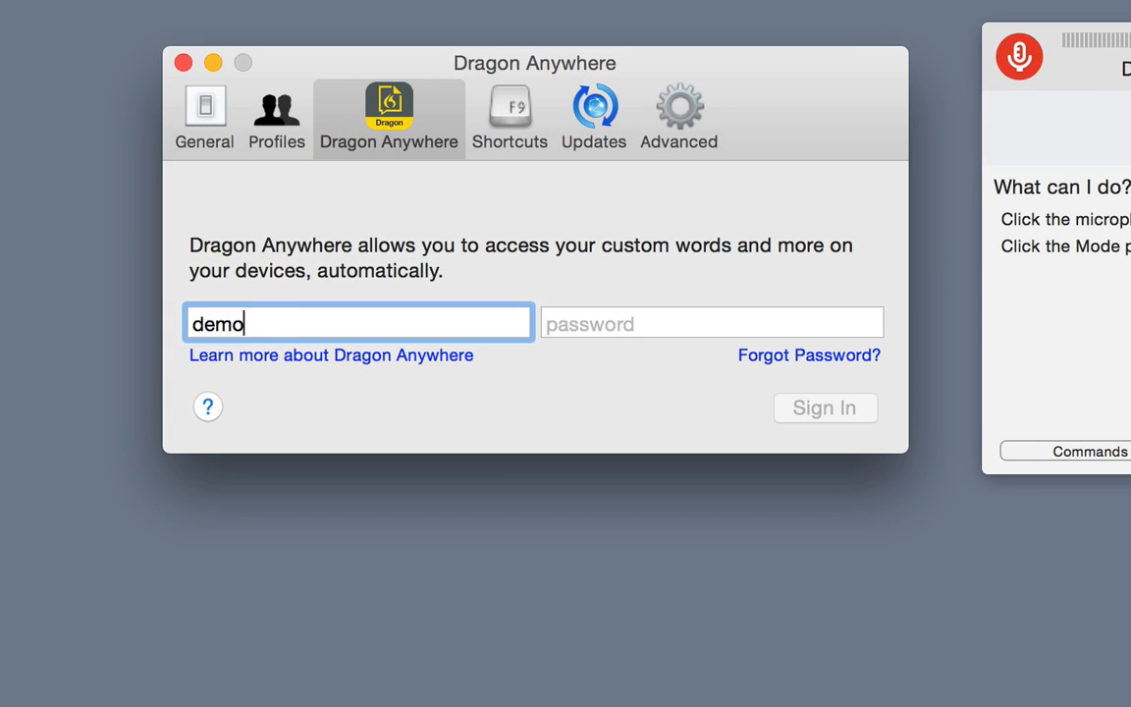
{"action": "type", "text": "@world"}
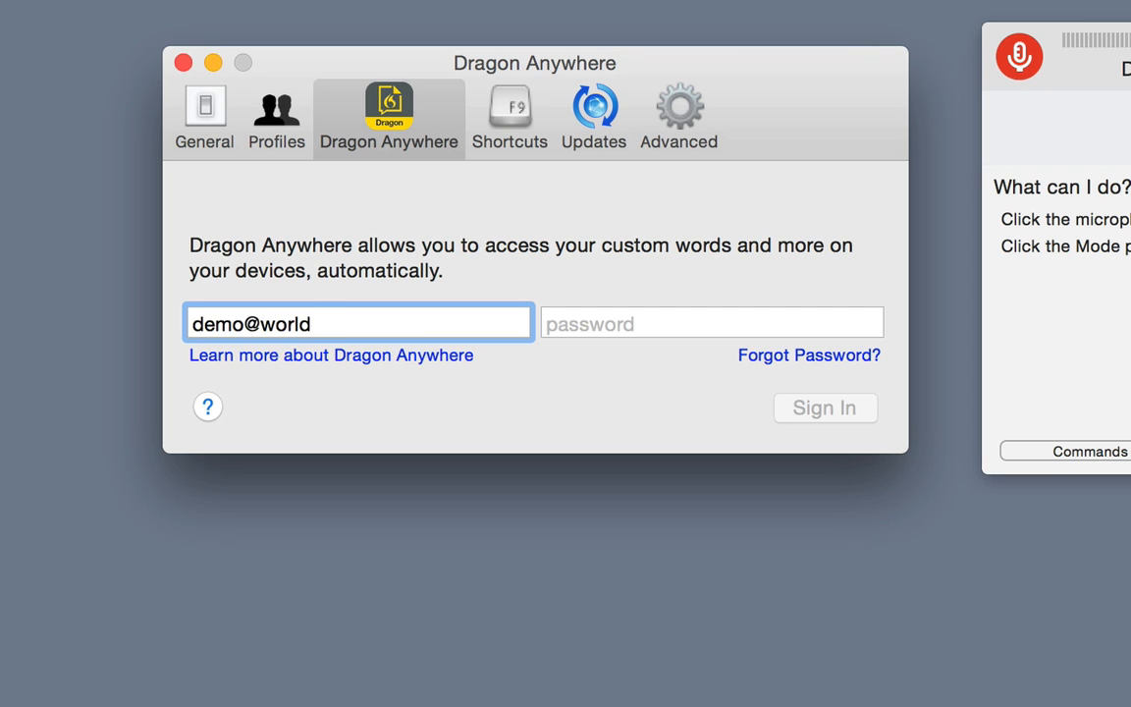
{"action": "type", "text": "••"}
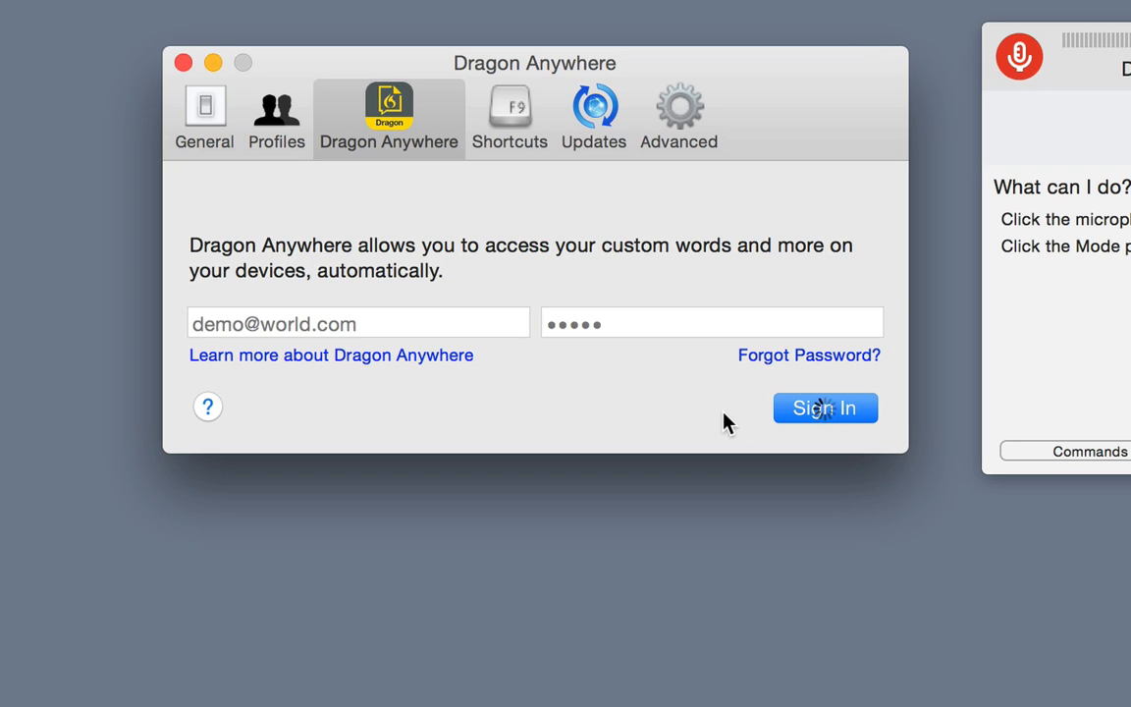
{"action": "left_click", "coordinate": [824, 407]}
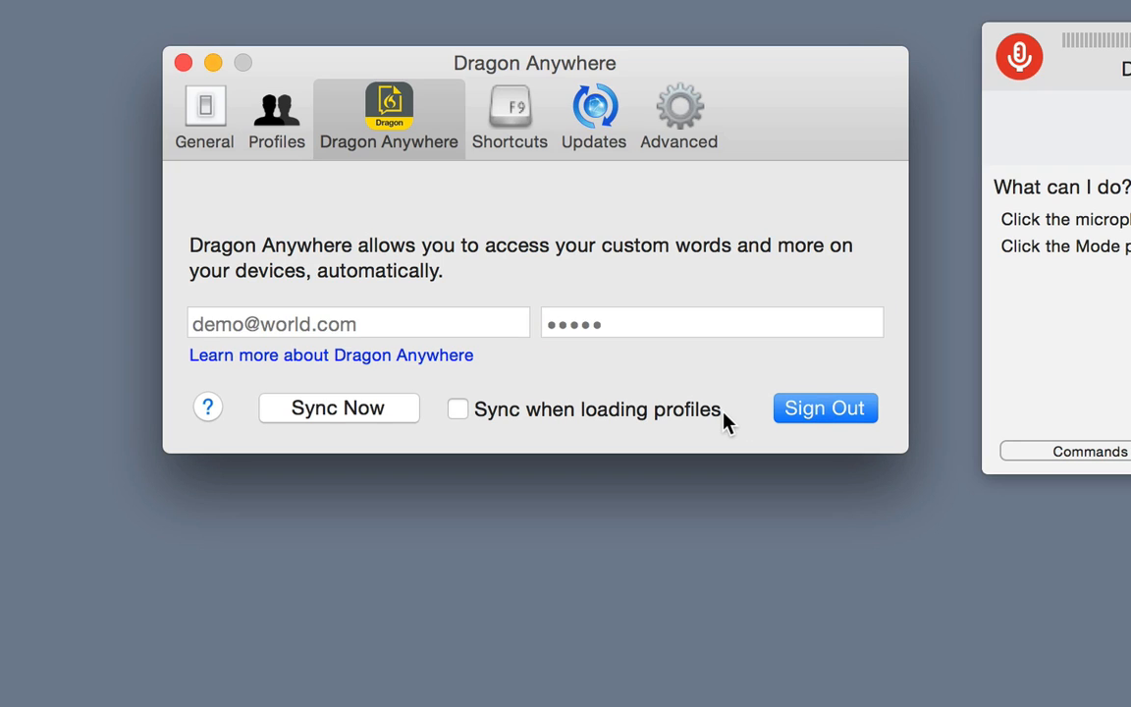
Run a Sync Now with Dragon Anywhere and bring up the Vocabulary Editor
{"action": "left_click", "coordinate": [338, 408]}
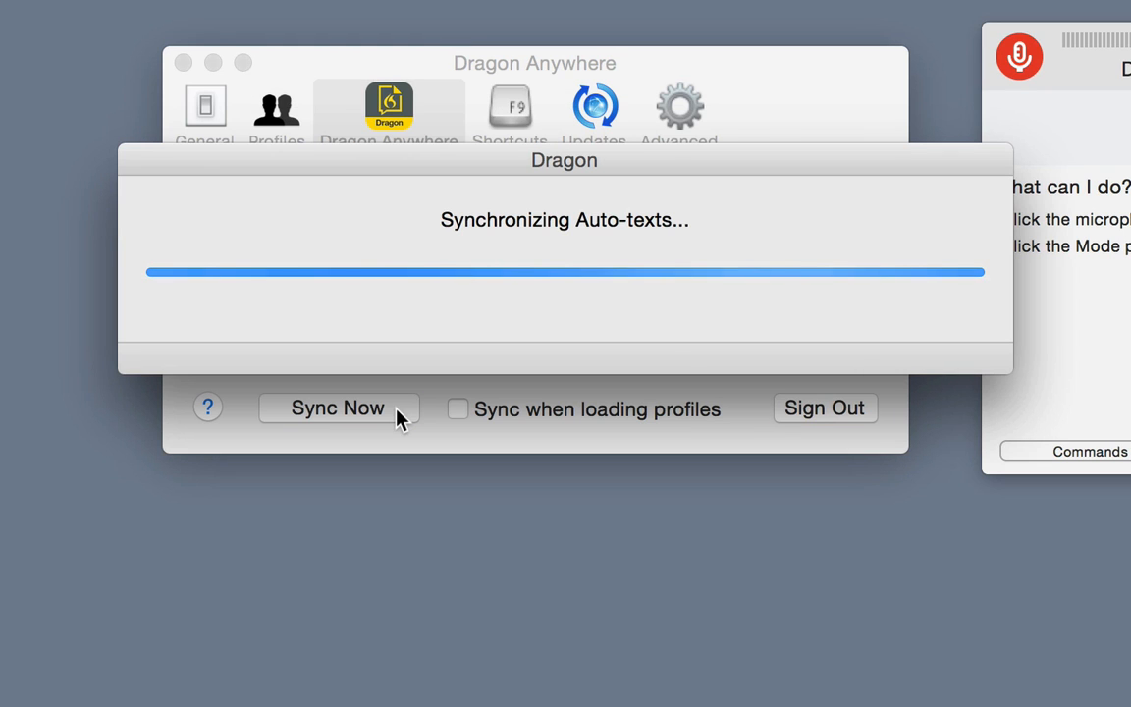
{"action": "mouse_move", "coordinate": [478, 433]}
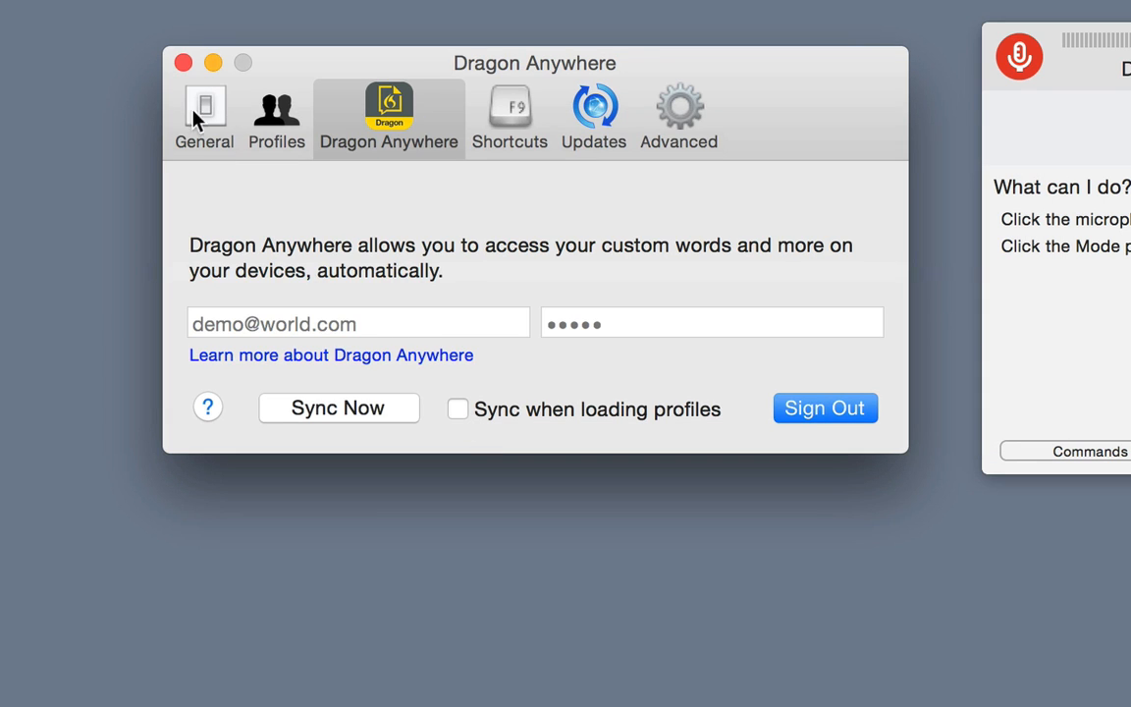
{"action": "left_click", "coordinate": [874, 8]}
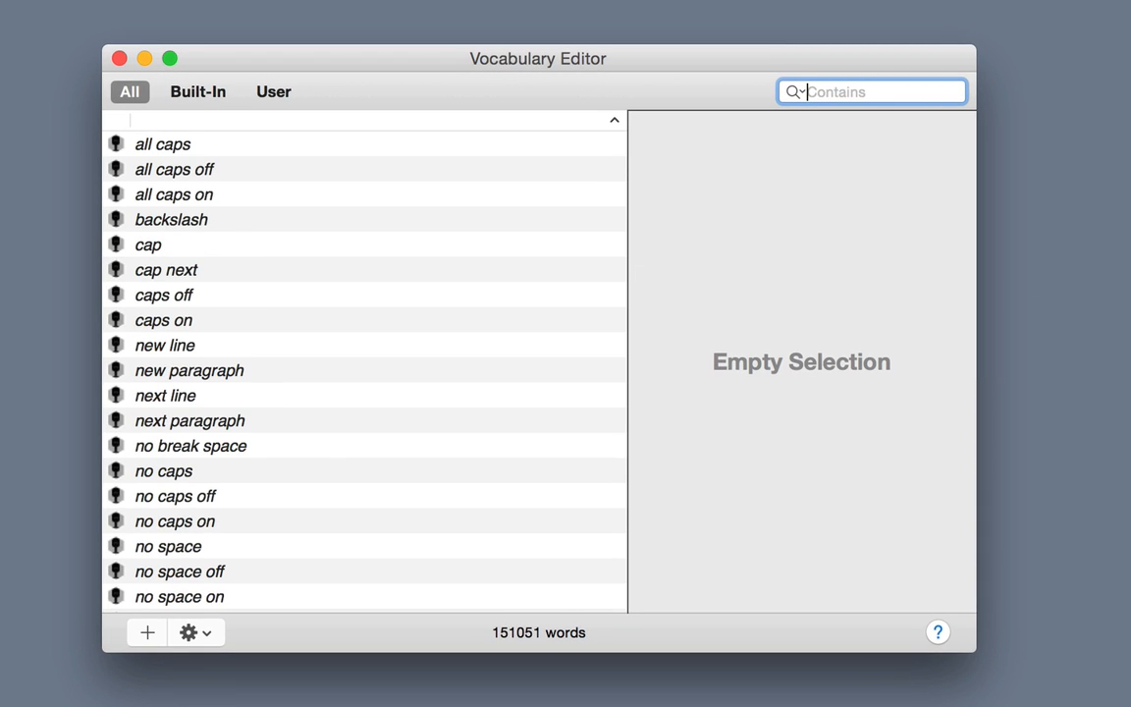
Add 'Acme Incorporated' as a user vocabulary word, making 8 user words
{"action": "left_click", "coordinate": [273, 91]}
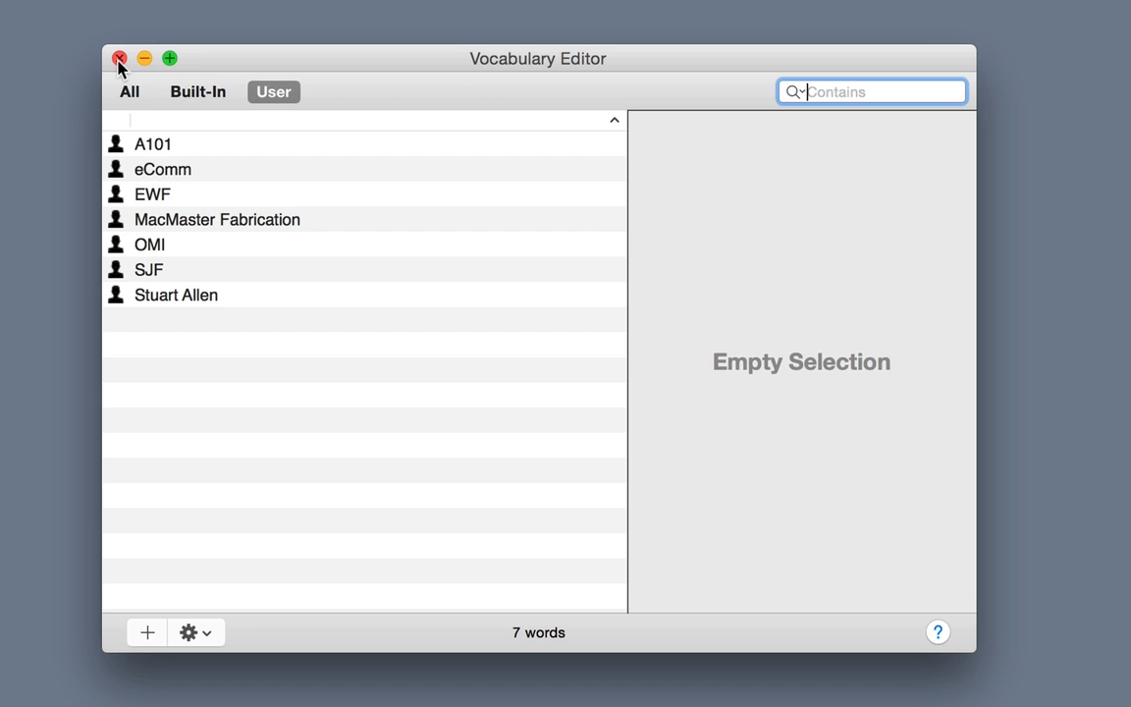
{"action": "left_click", "coordinate": [118, 59]}
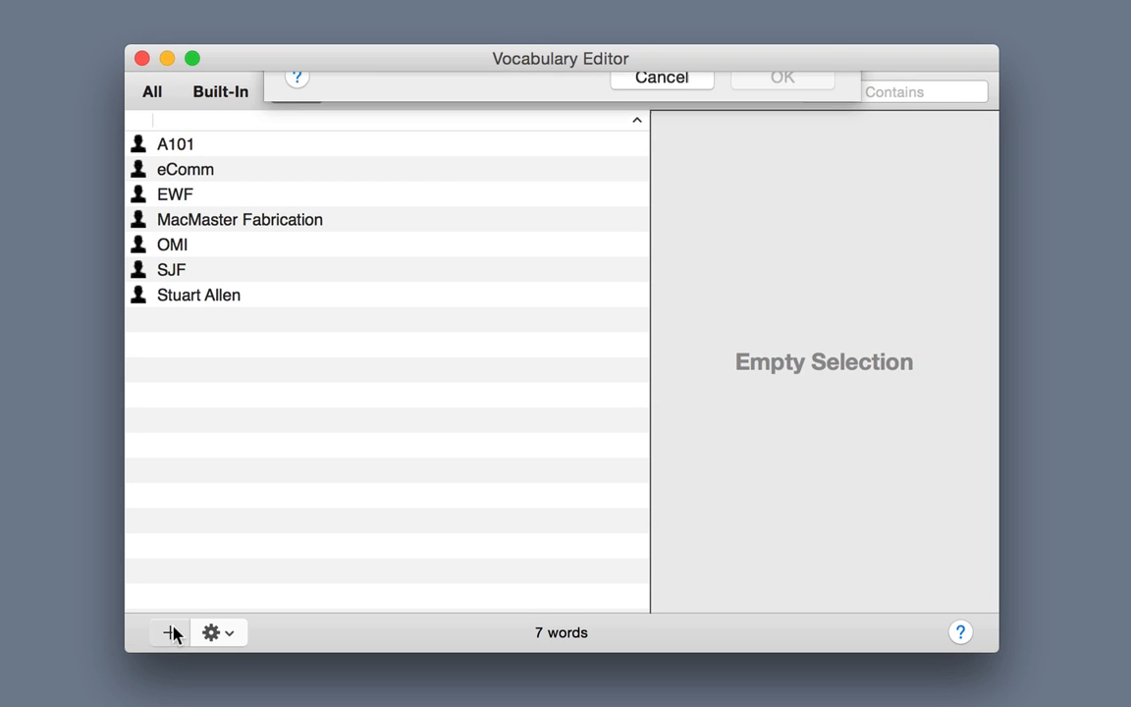
{"action": "left_click", "coordinate": [169, 632]}
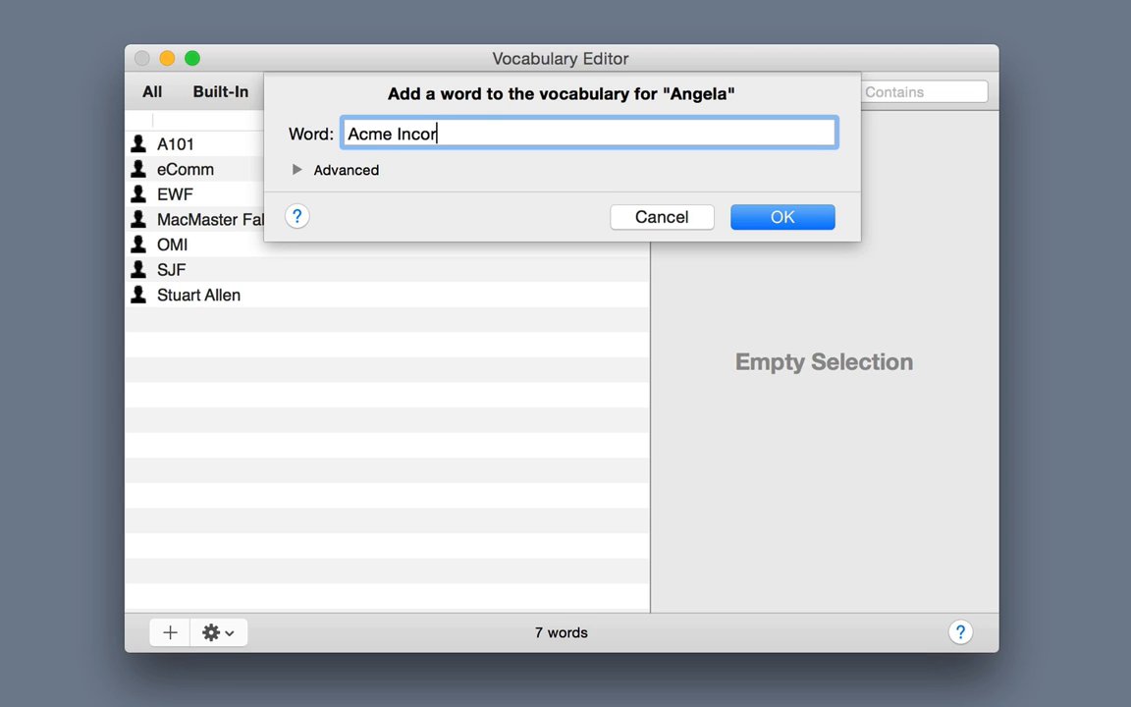
{"action": "type", "text": "porated"}
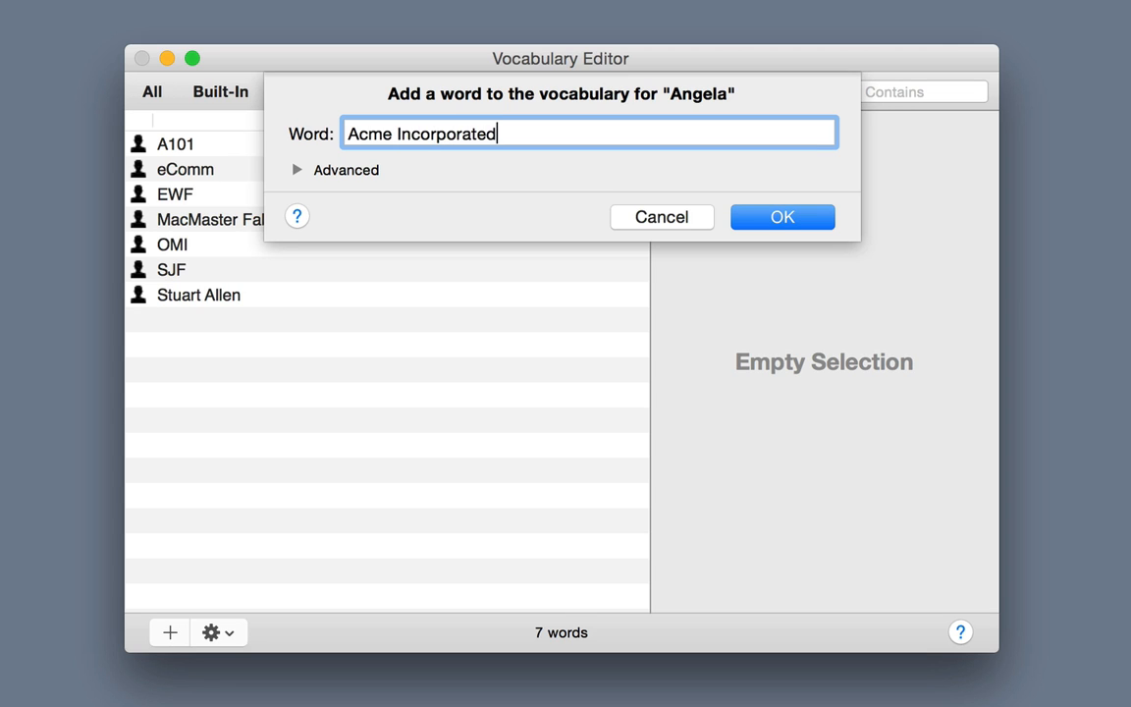
{"action": "left_click", "coordinate": [781, 216]}
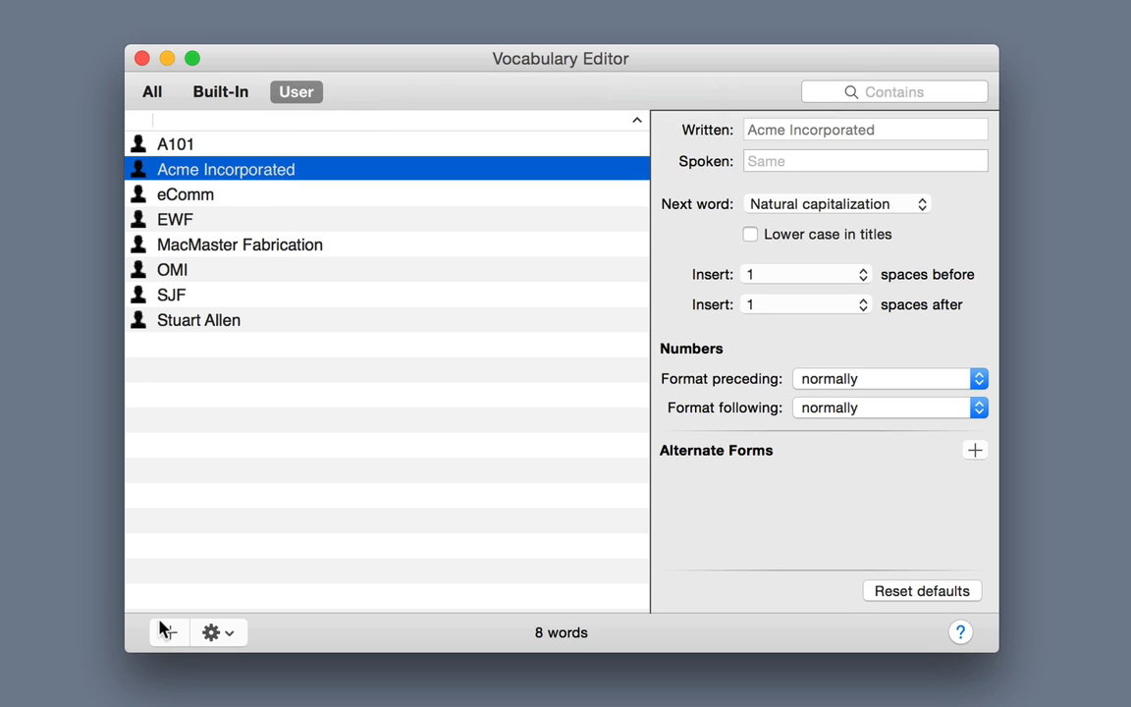
{"action": "left_click", "coordinate": [143, 58]}
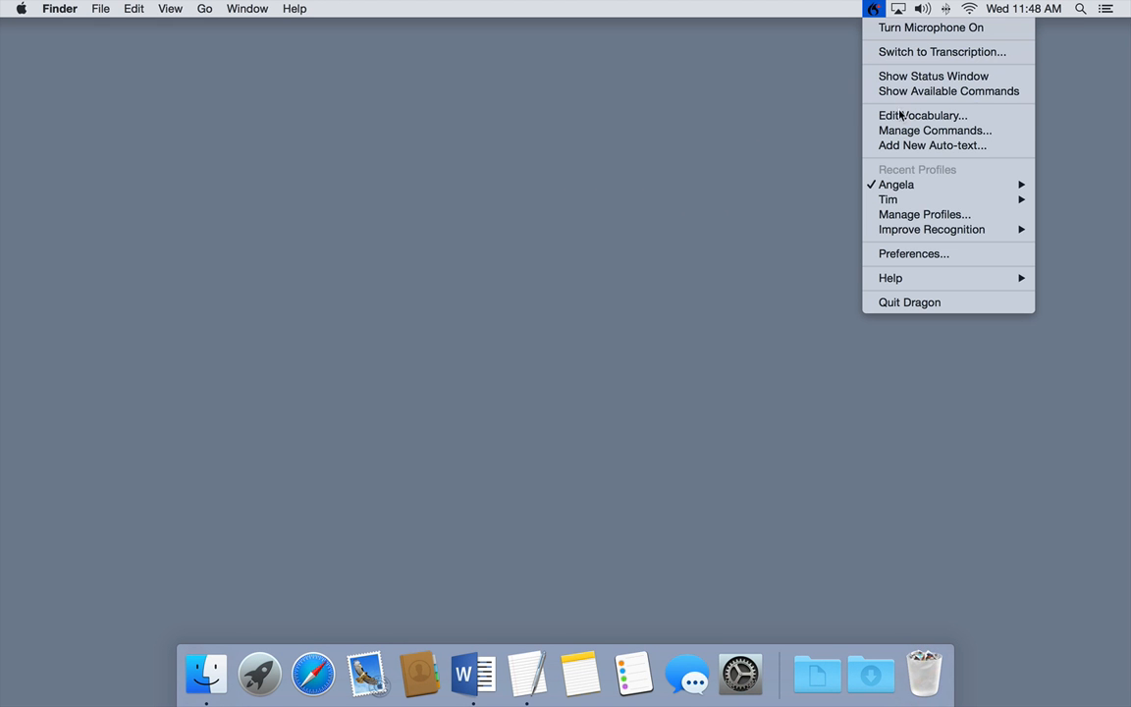
Sync the Auto-text commands with Dragon Anywhere via the Commands Manager gear menu
{"action": "left_click", "coordinate": [934, 129]}
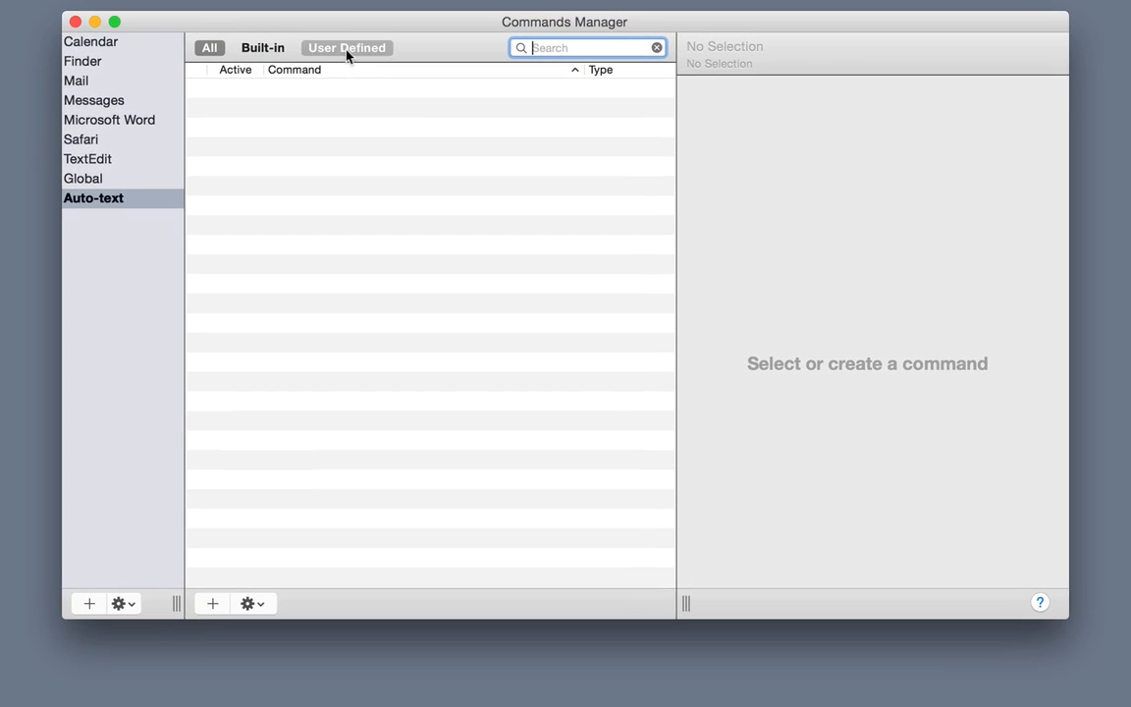
{"action": "left_click", "coordinate": [123, 602]}
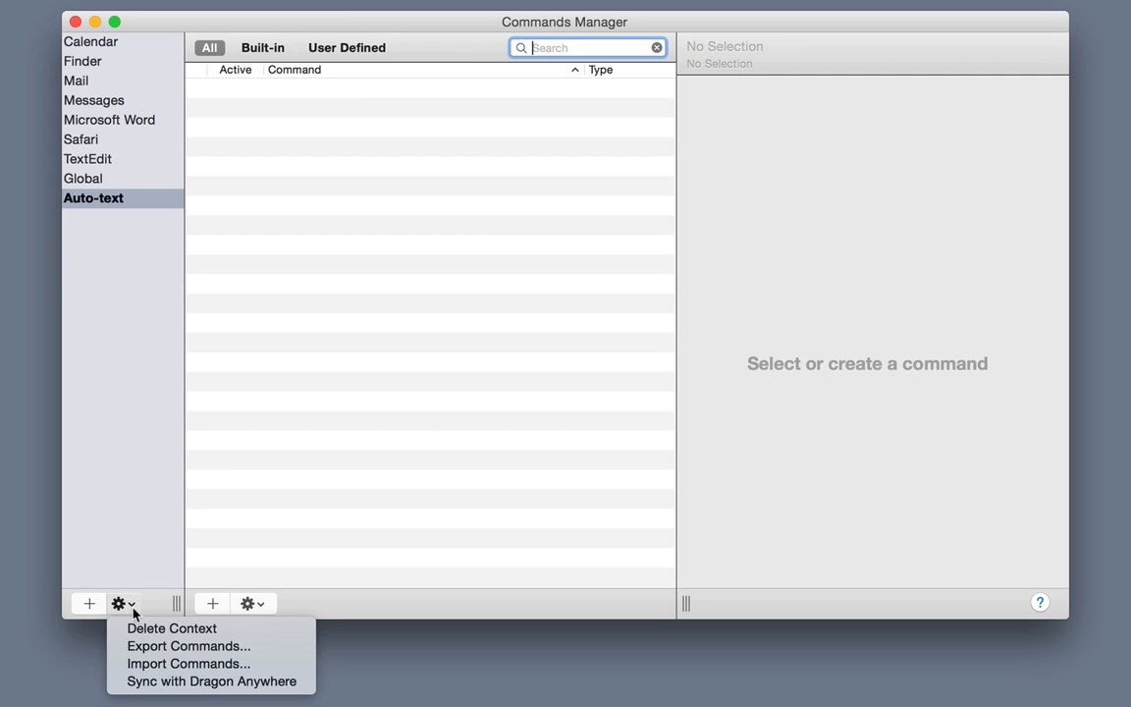
{"action": "left_click", "coordinate": [210, 681]}
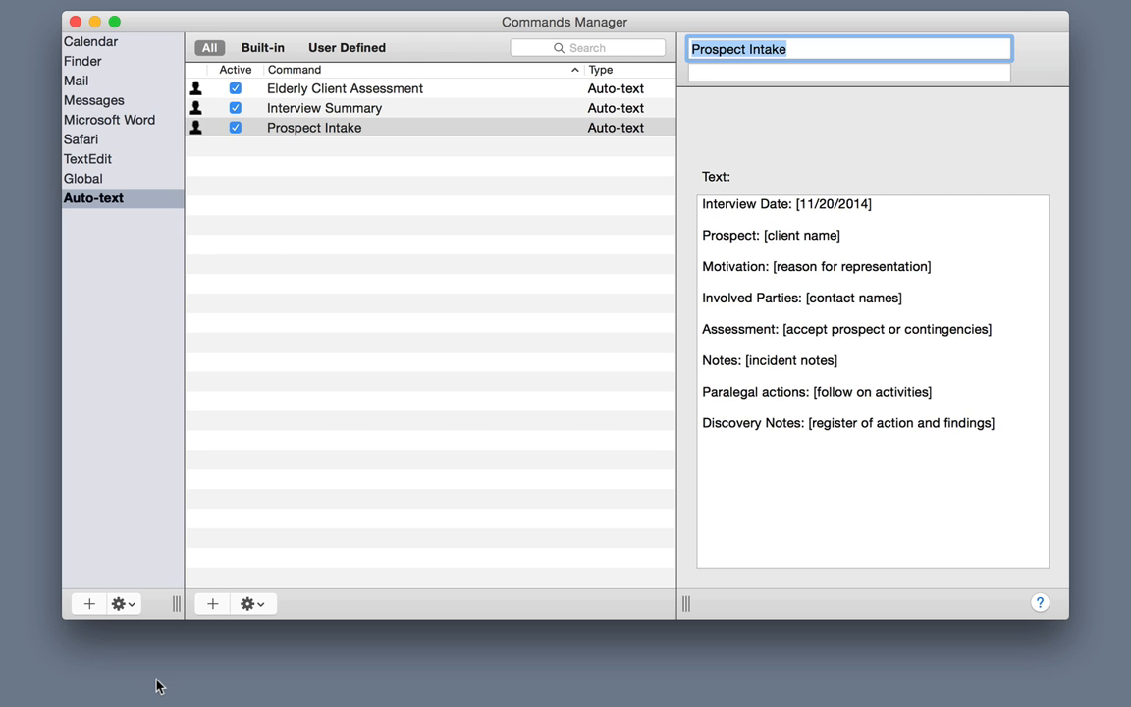
{"action": "left_click", "coordinate": [873, 8]}
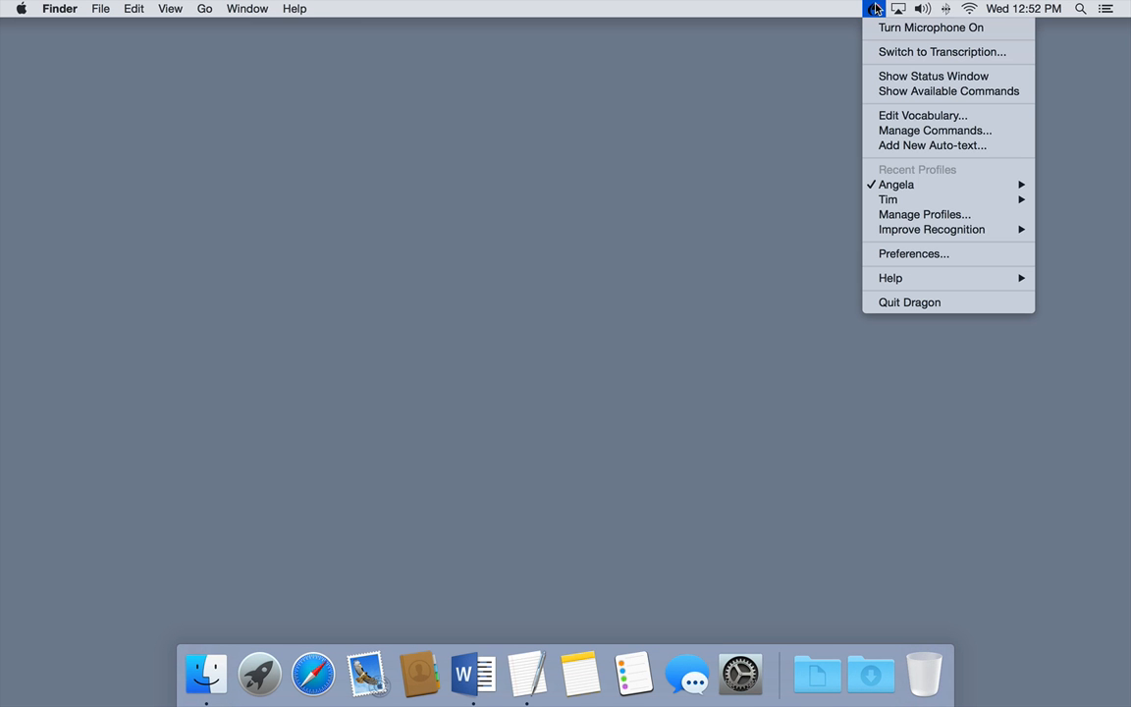
Create an 'Interview Review' auto-text with Candidate, Source, Location, Date, Outcome and Follow up fields
{"action": "left_click", "coordinate": [930, 145]}
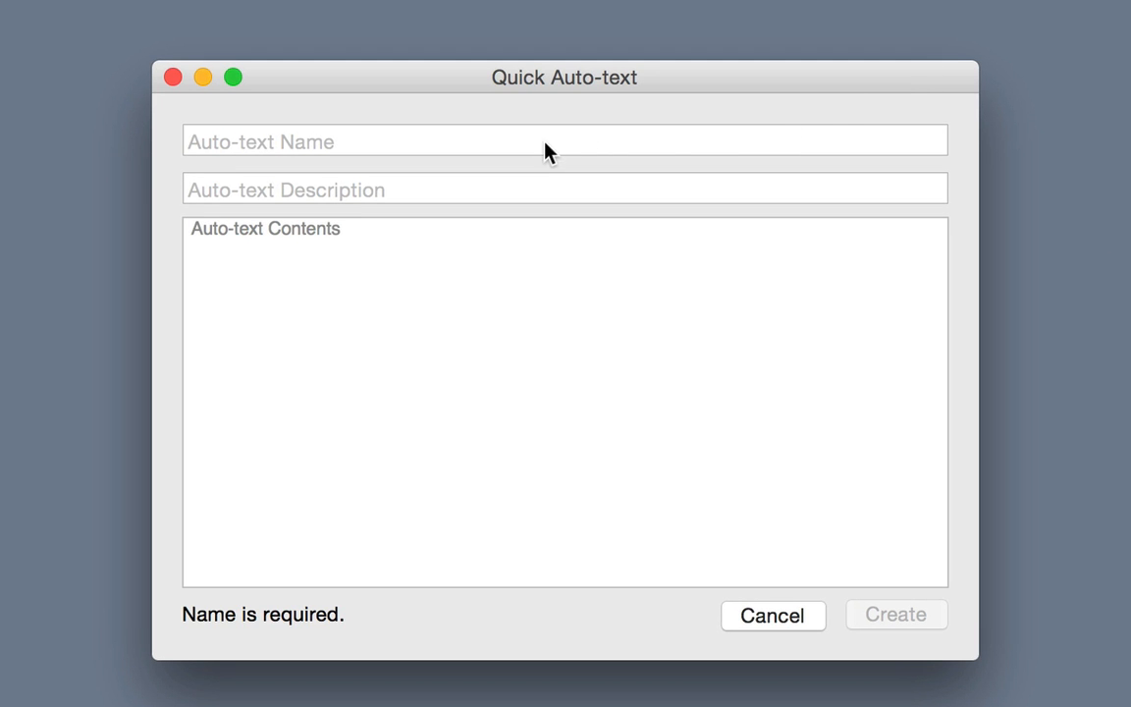
{"action": "type", "text": "In"}
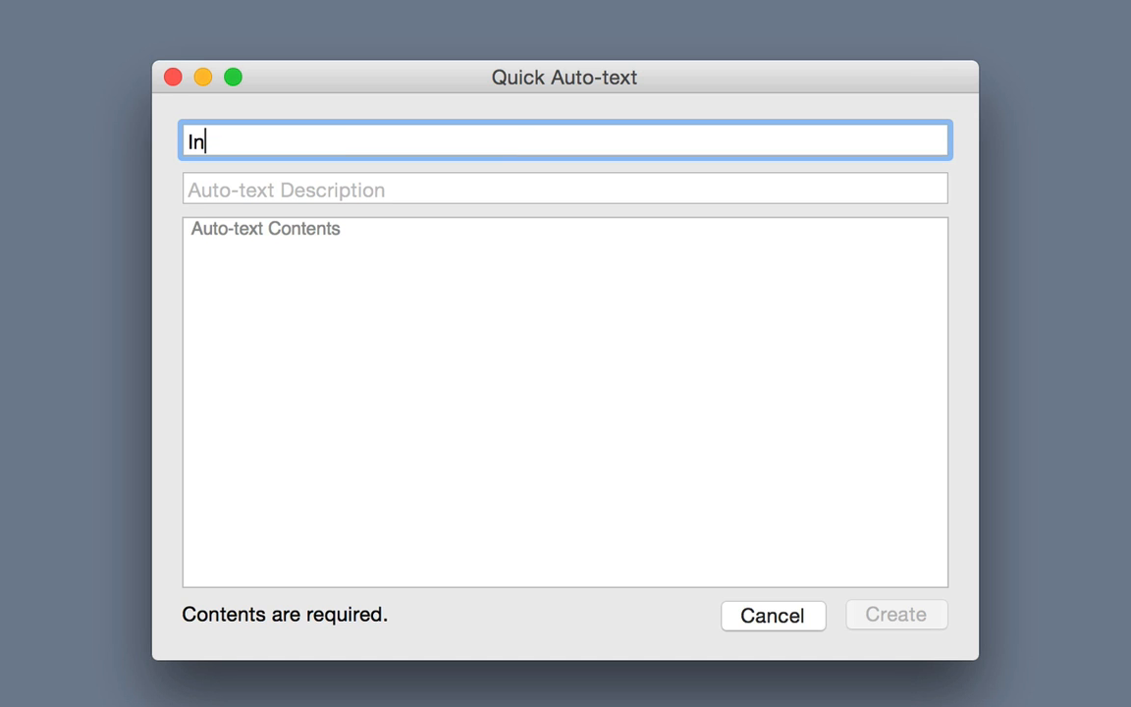
{"action": "type", "text": "terview Review"}
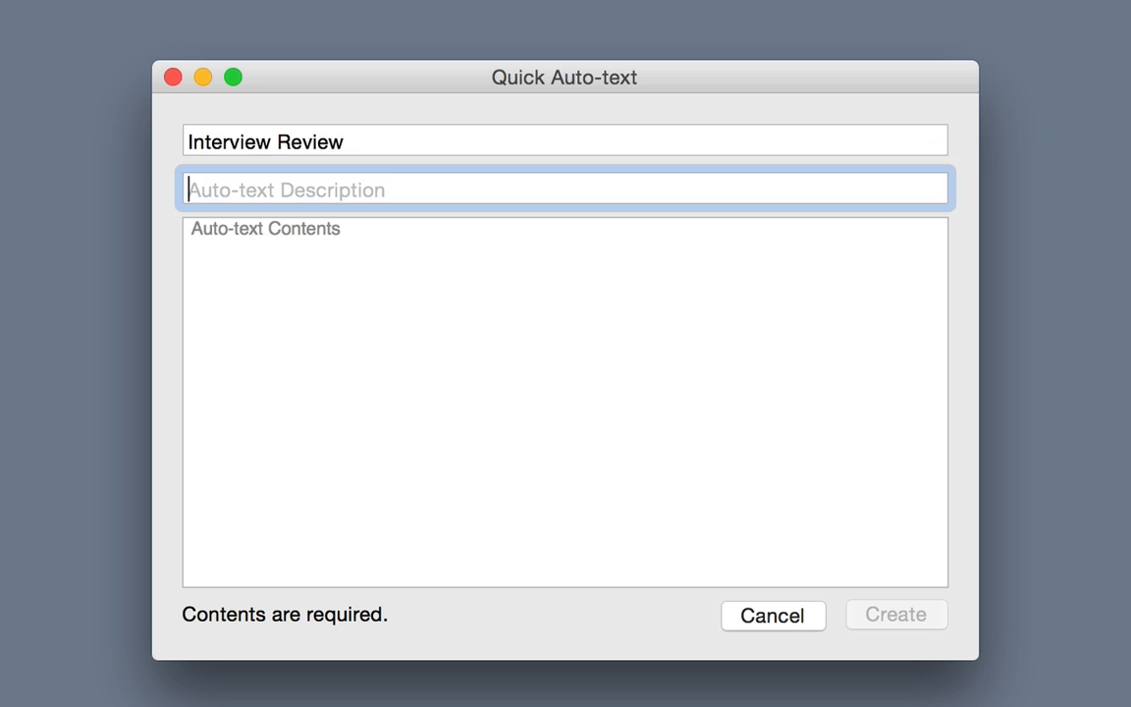
{"action": "type", "text": "Interview Review"}
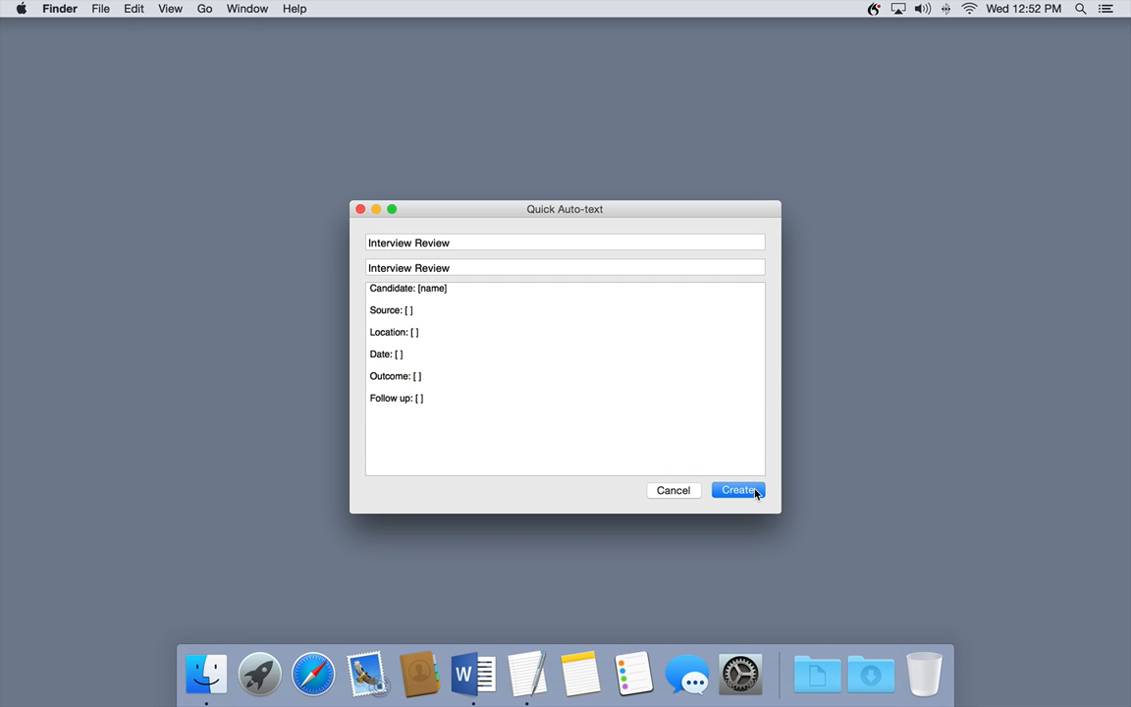
{"action": "left_click", "coordinate": [737, 489]}
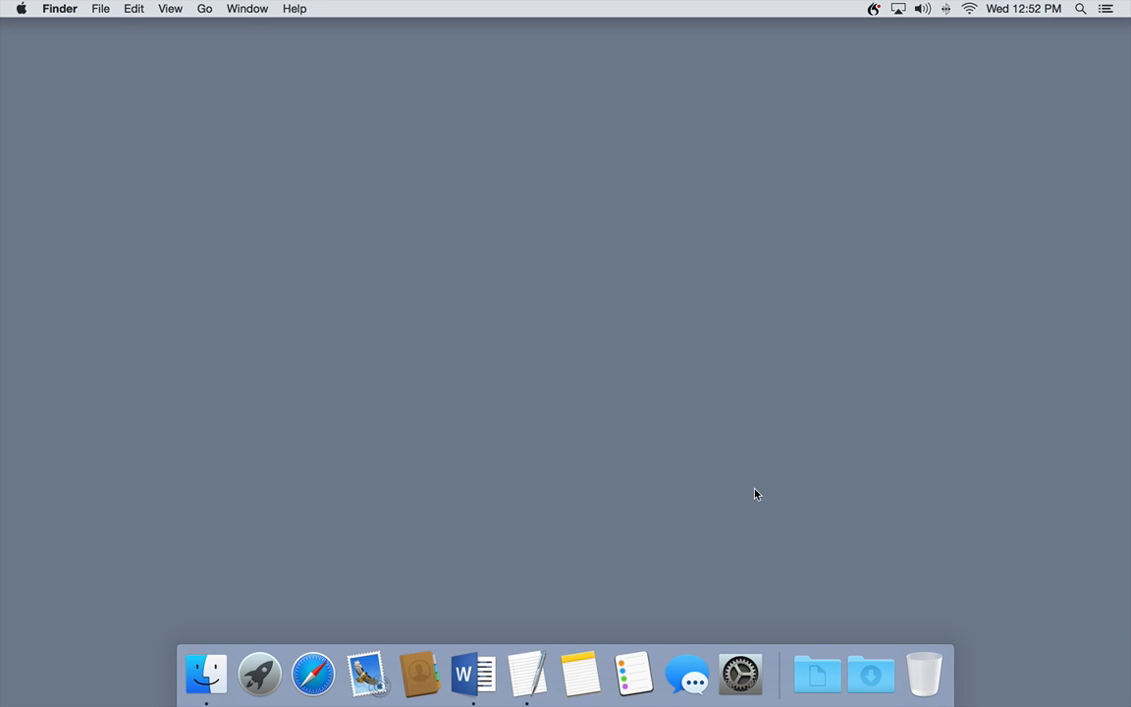